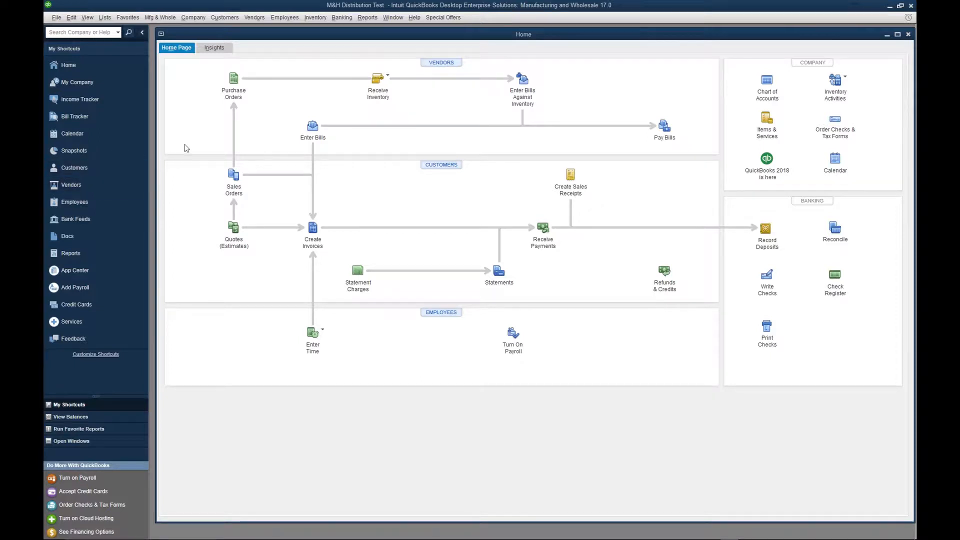
Step: Open the Item List from the Lists menu and maximize it to fill the workspace
click(104, 17)
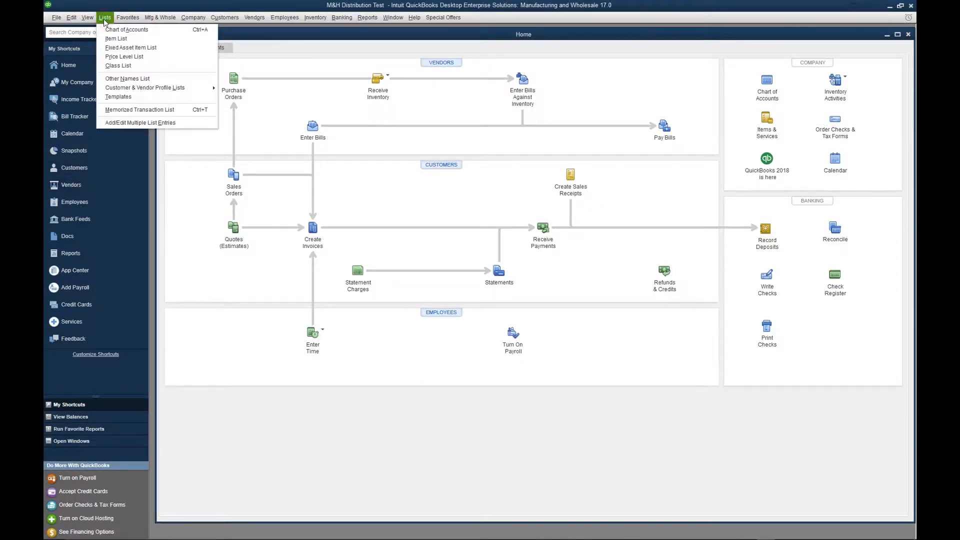
click(115, 39)
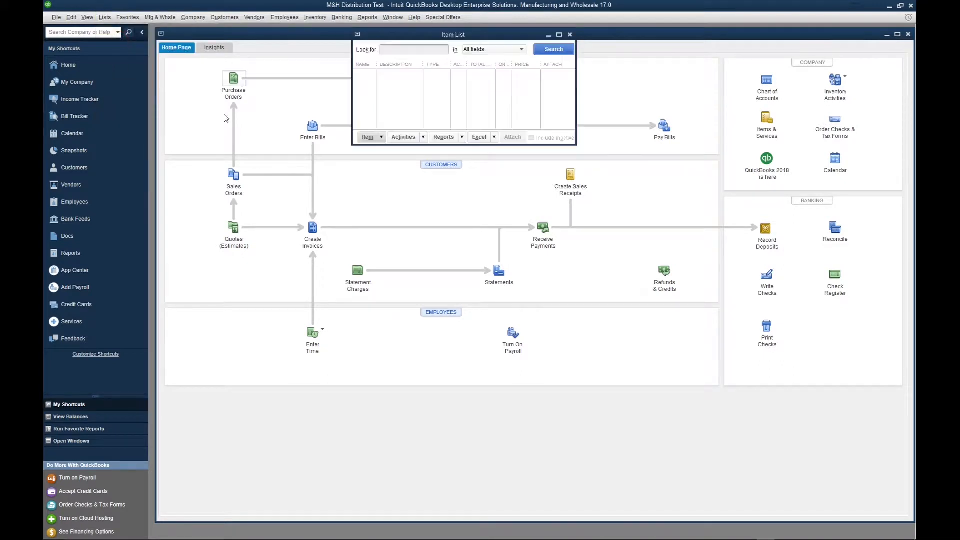
click(558, 35)
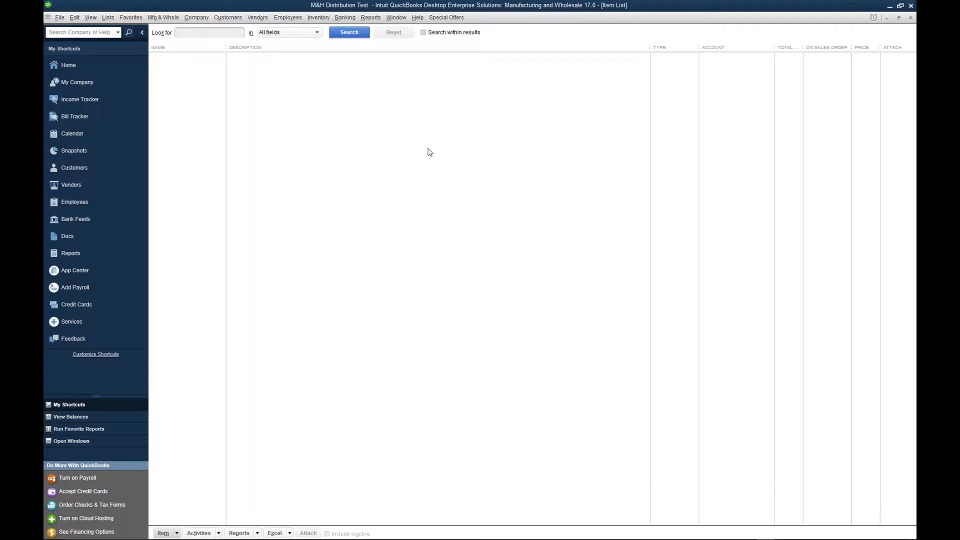
right_click(338, 97)
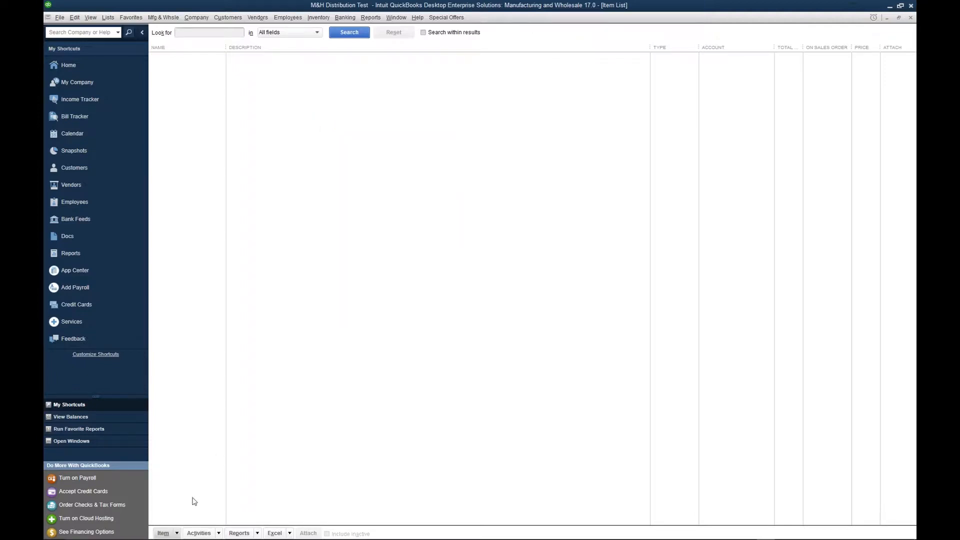
Step: Start a new item from the Item button and show the item type choices
click(164, 533)
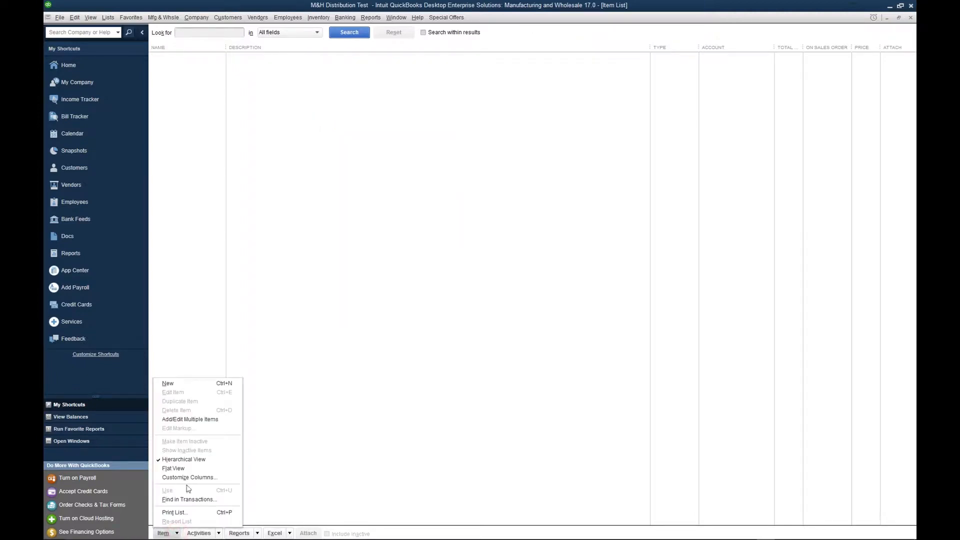
click(173, 384)
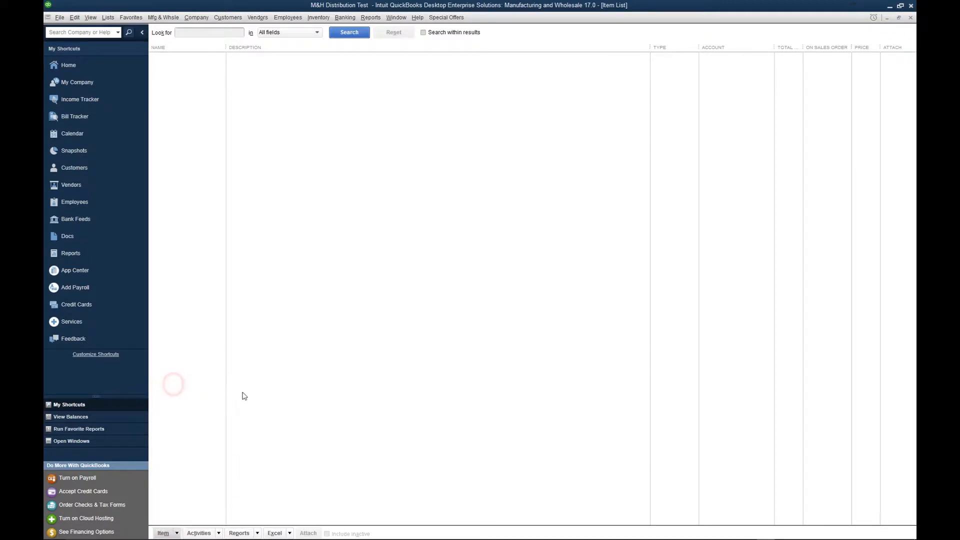
click(163, 533)
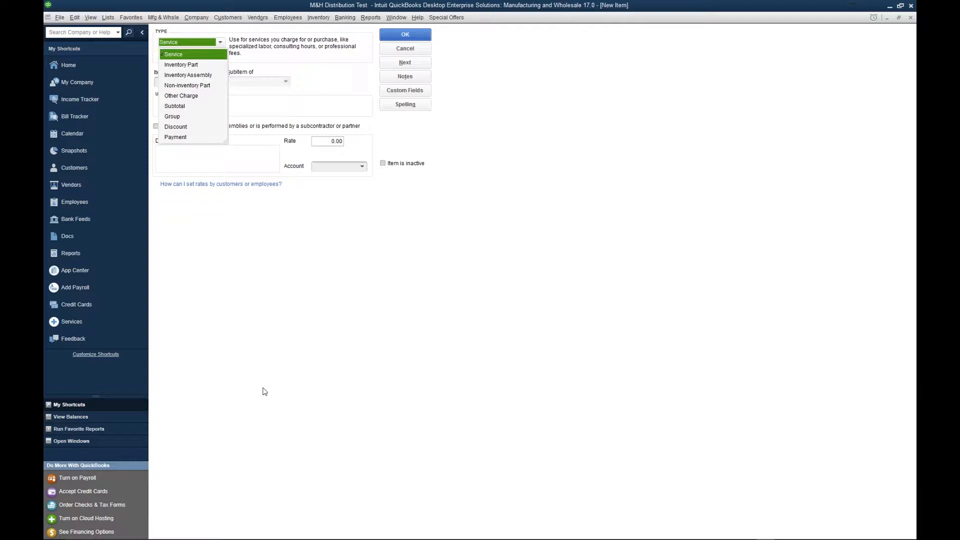
mouse_move(243, 251)
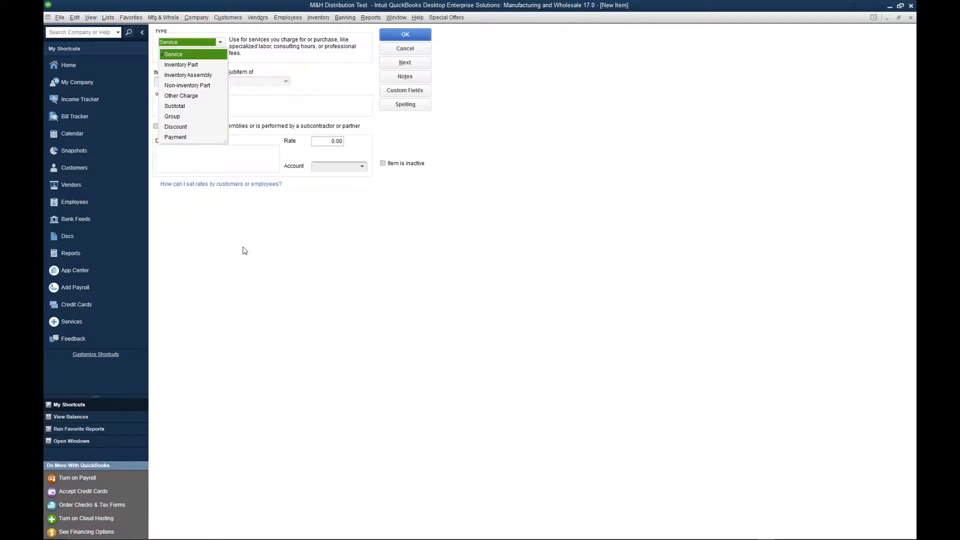
mouse_move(180, 65)
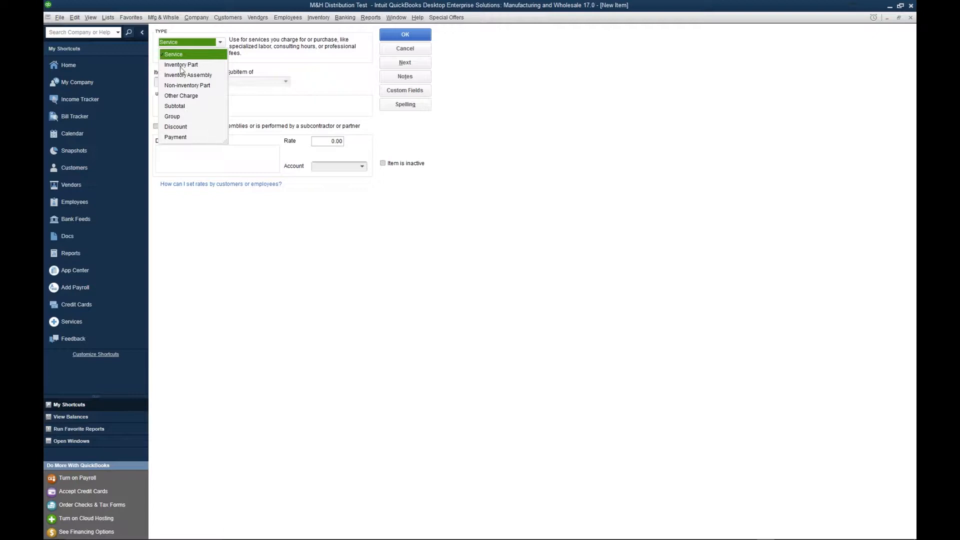
Step: Set the item type to Inventory Part and name it '123 Item A'
click(181, 64)
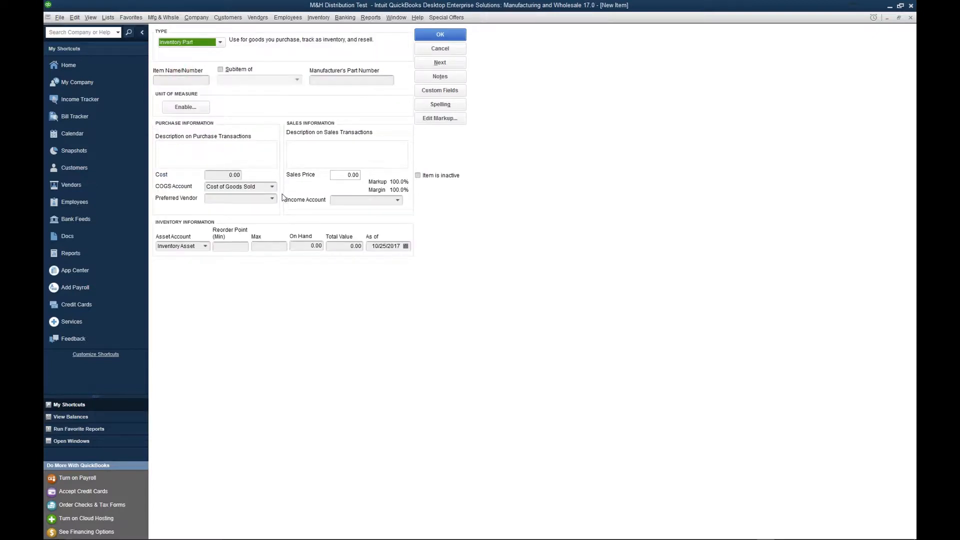
mouse_move(255, 125)
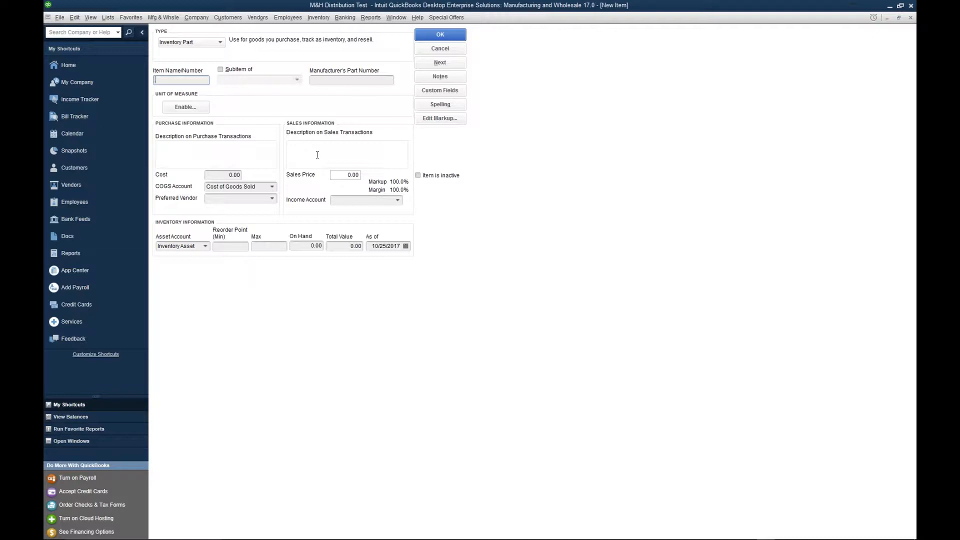
text(123 Item A)
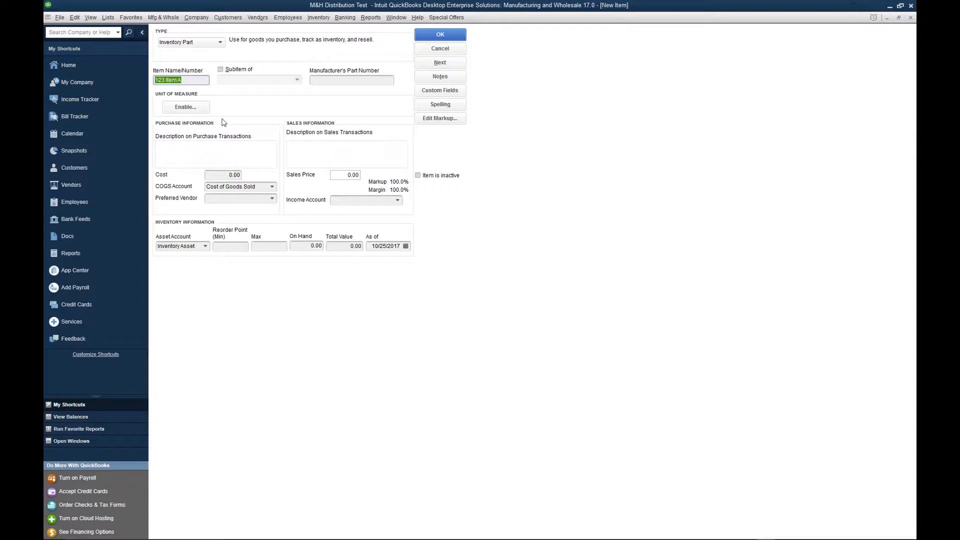
mouse_move(249, 138)
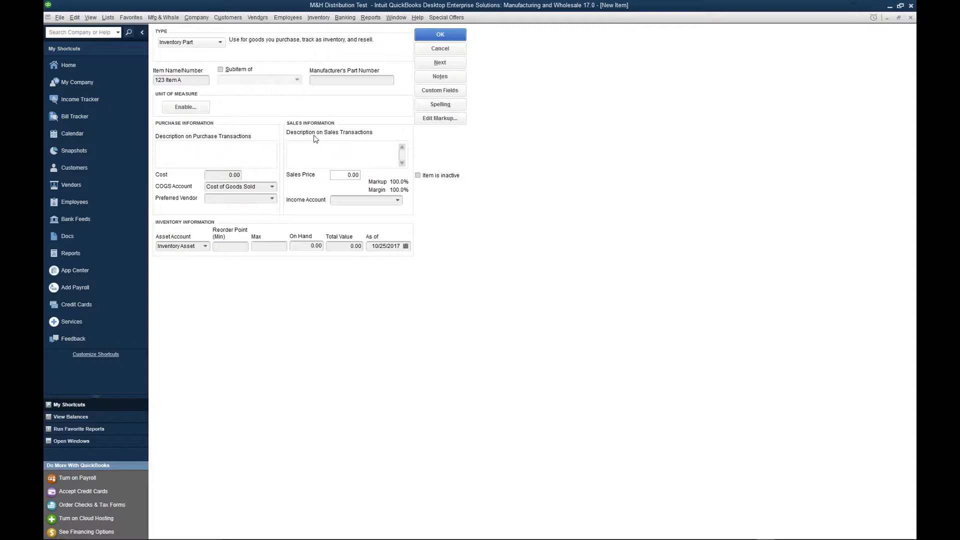
Step: Enter 'Item A 12 X 8oz' as both the sales and purchase descriptions
text(Item)
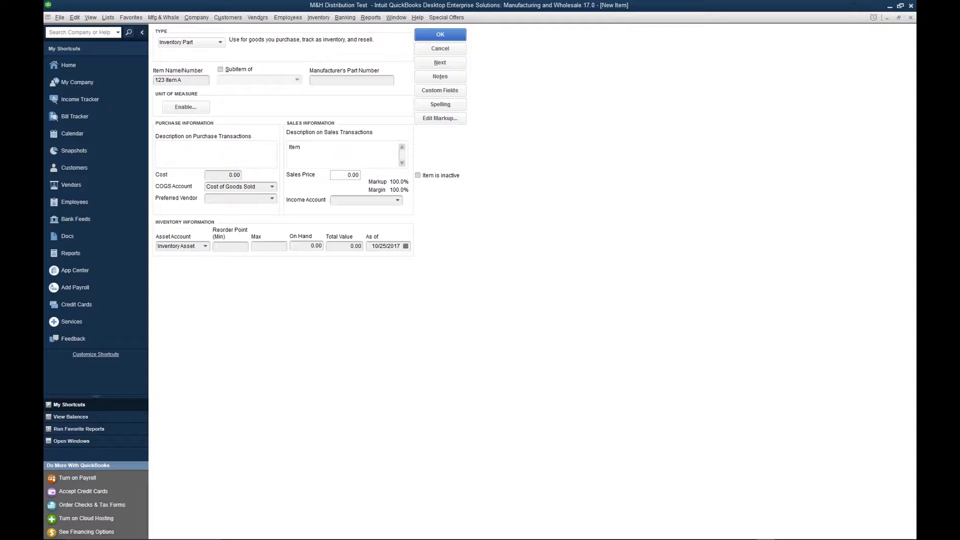
text(Item A)
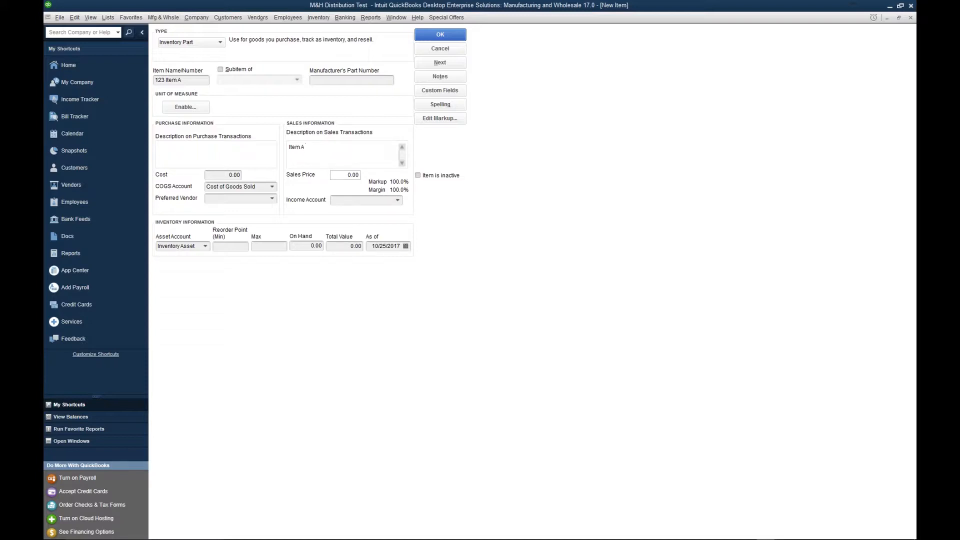
text(12)
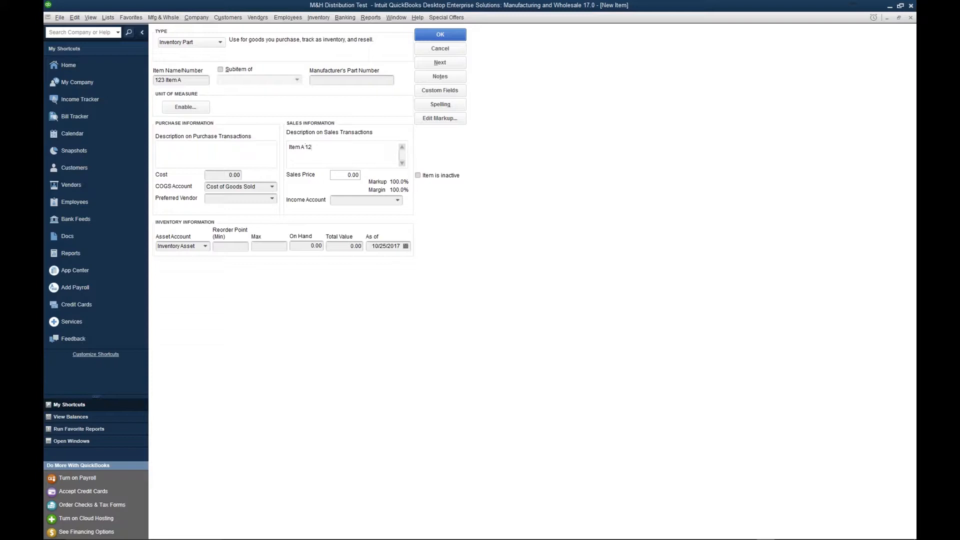
click(309, 147)
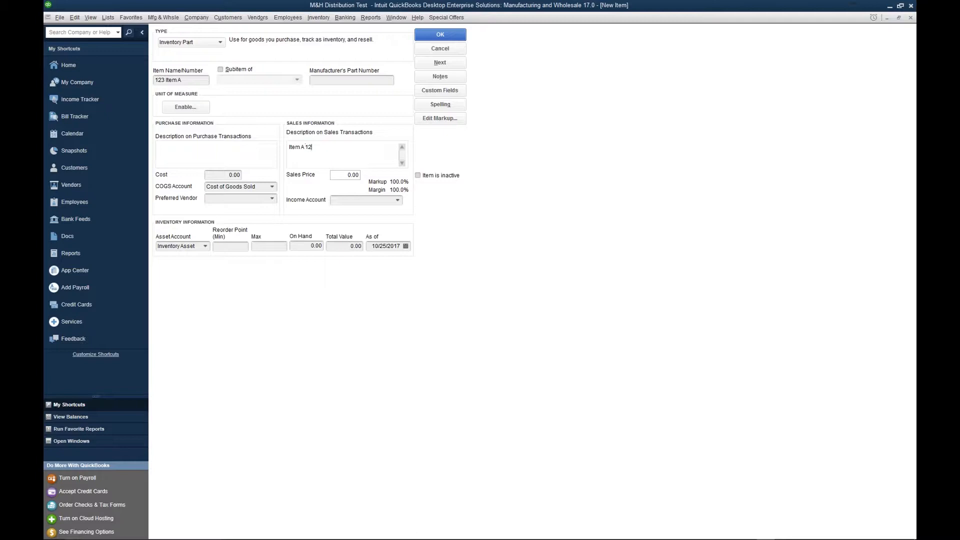
text(X8)
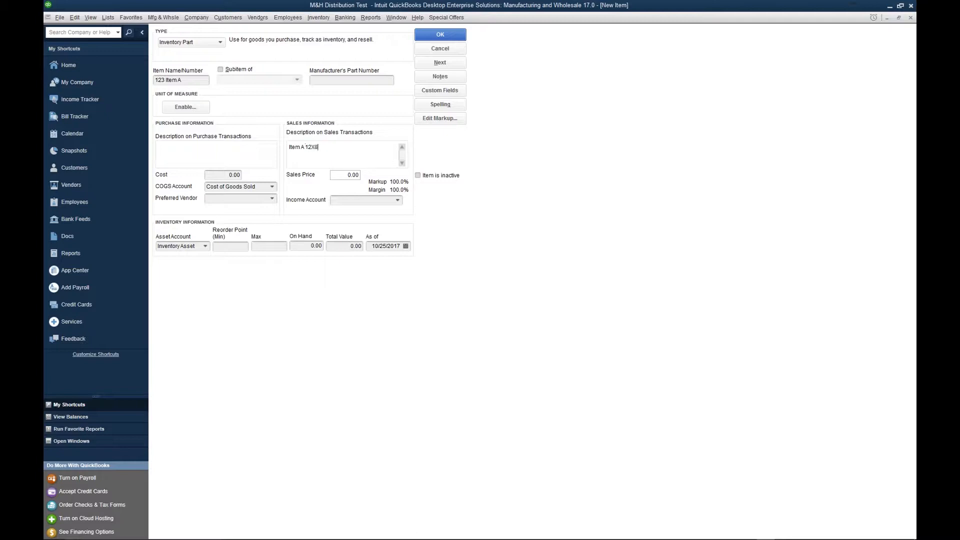
text(o)
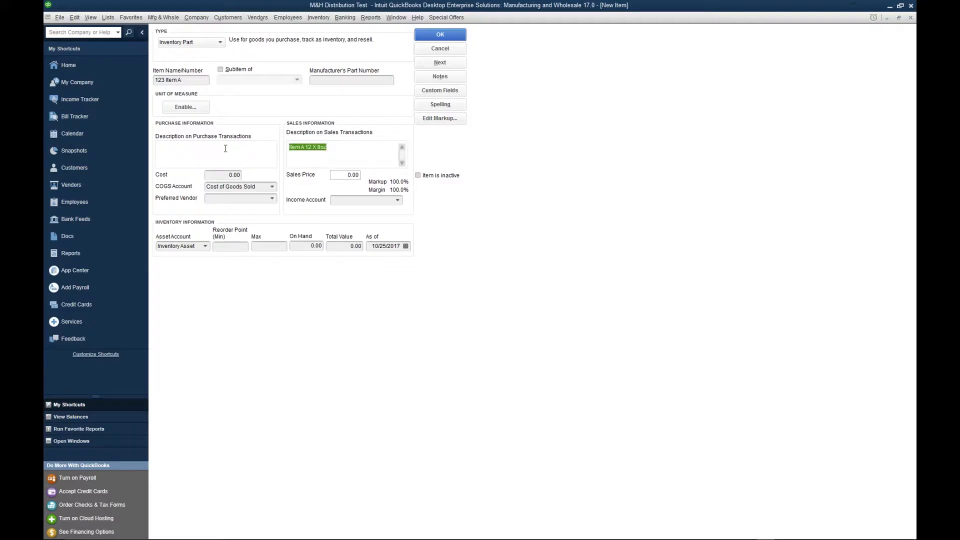
text(Item A 12 X 8oz)
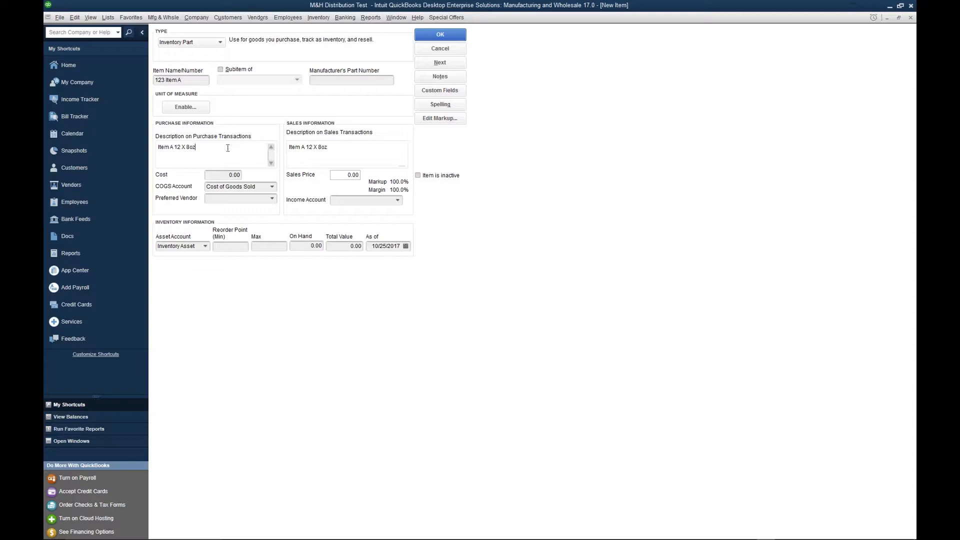
Step: Enter cost 1.00 and sales price 2.50, giving a 150% markup
click(223, 174)
text(1)
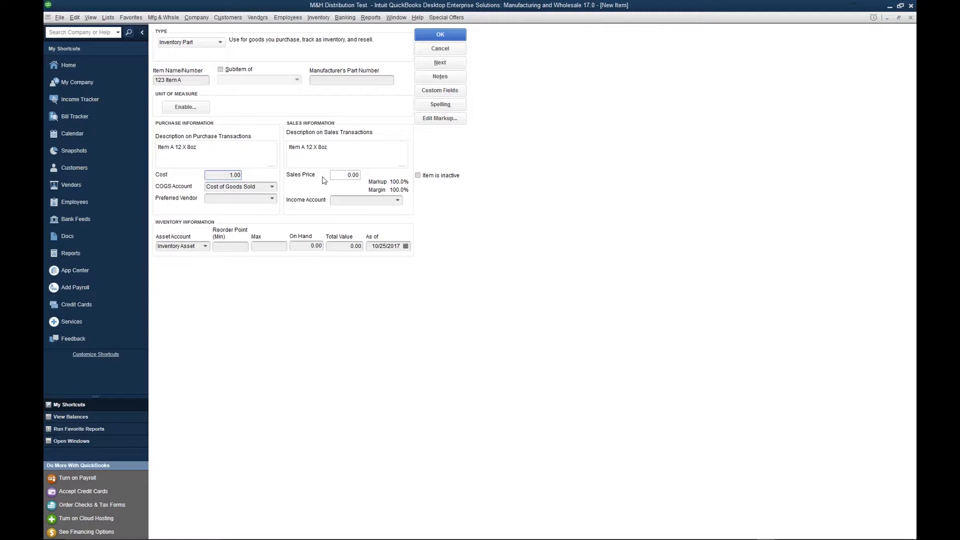
click(344, 174)
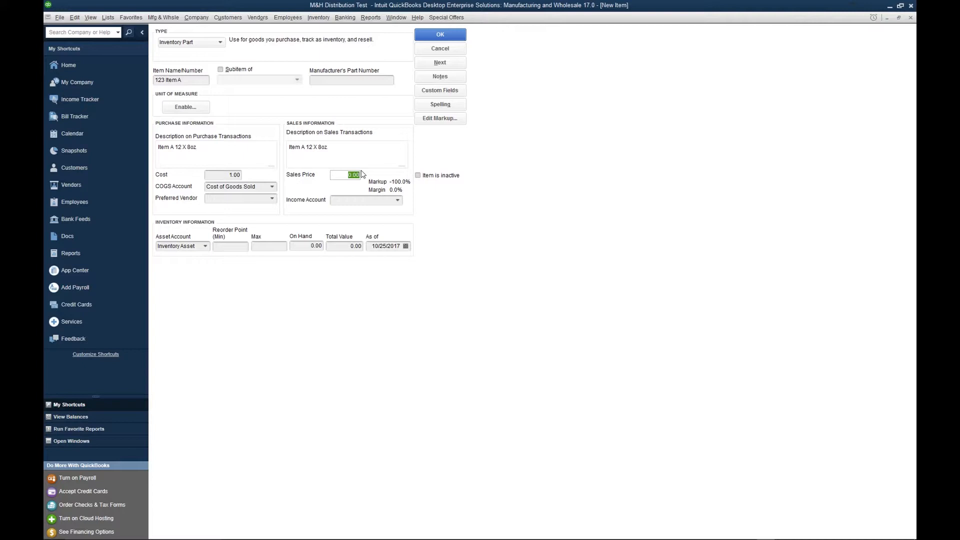
text(2.50)
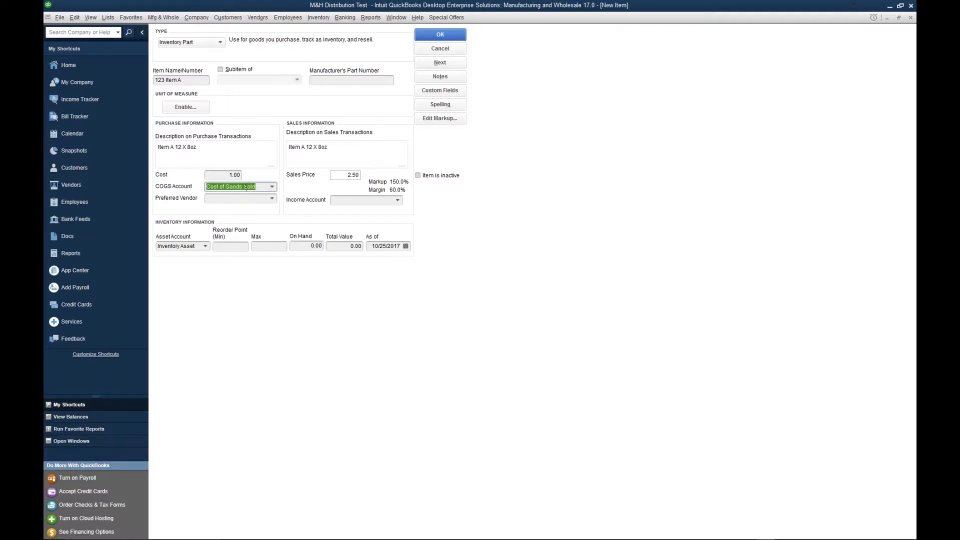
click(224, 175)
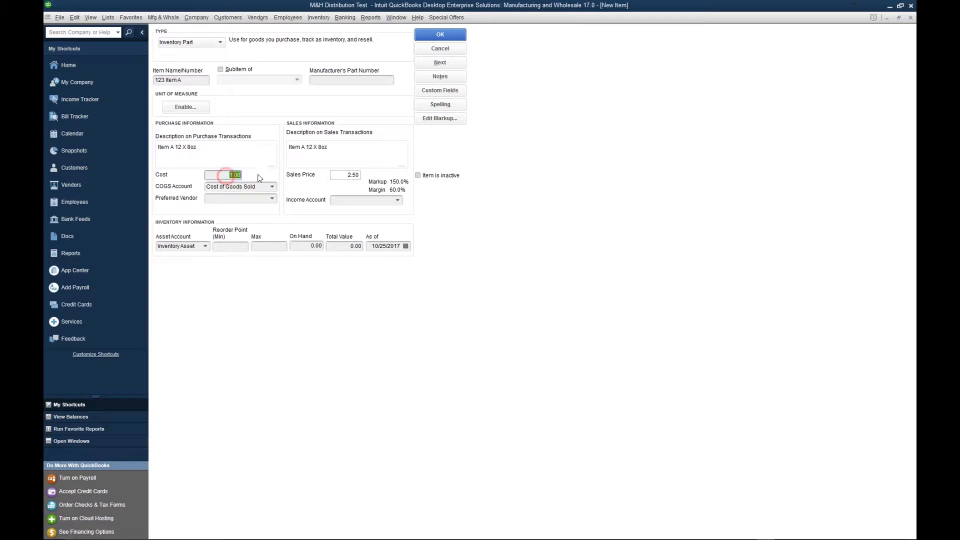
click(239, 186)
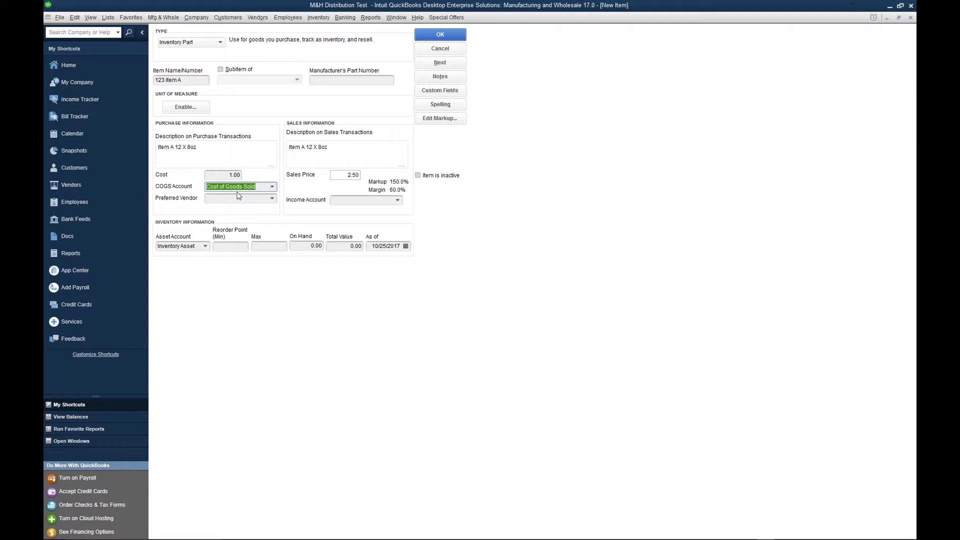
mouse_move(300, 191)
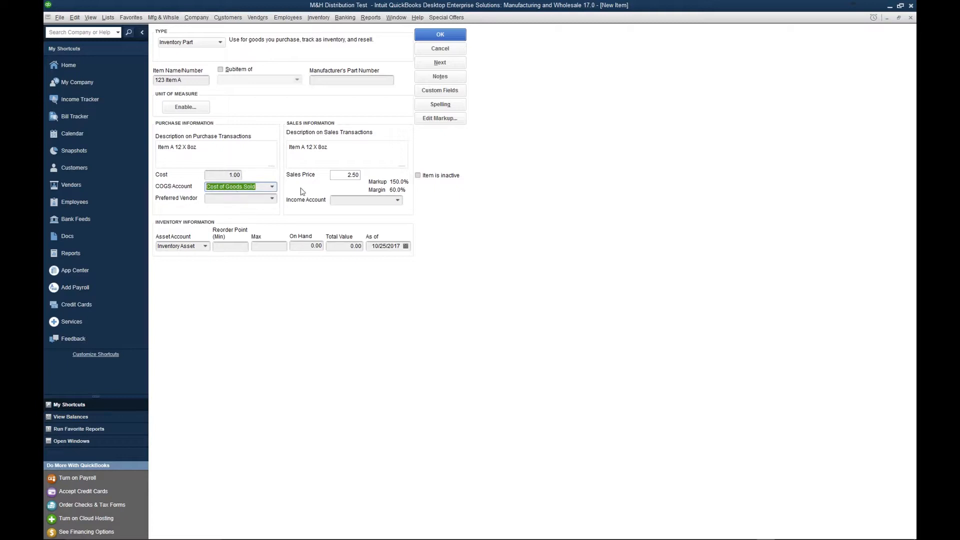
Step: Set the income account to Sales and recheck cost, price and COGS account
click(396, 200)
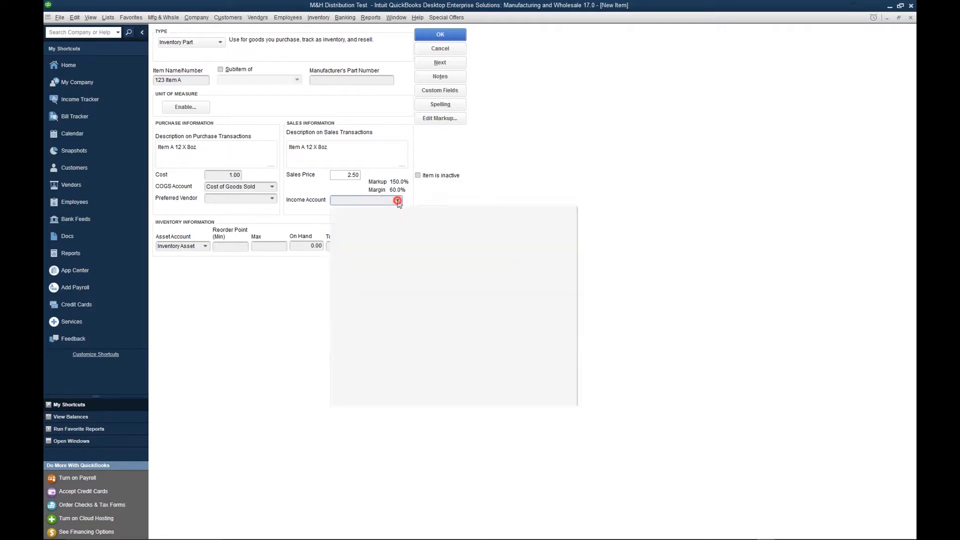
click(396, 199)
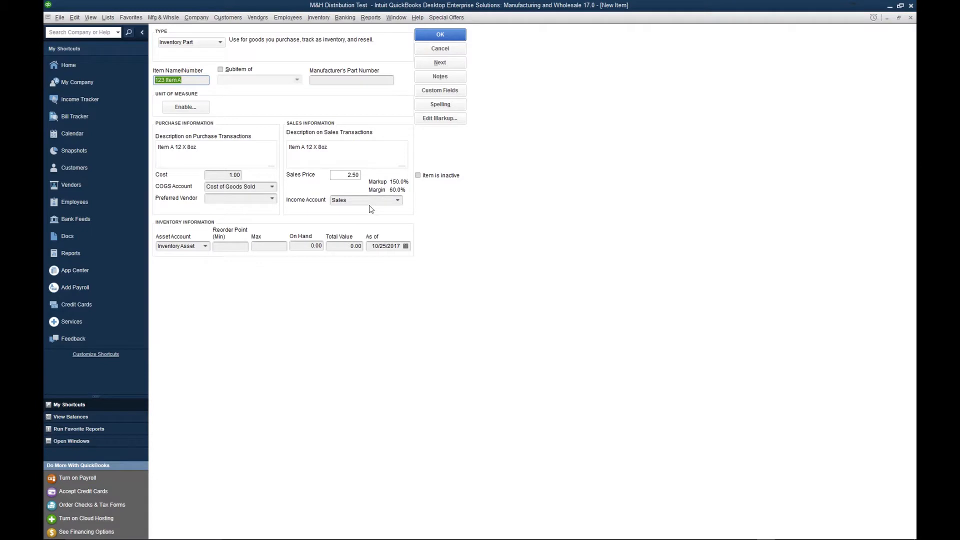
click(344, 175)
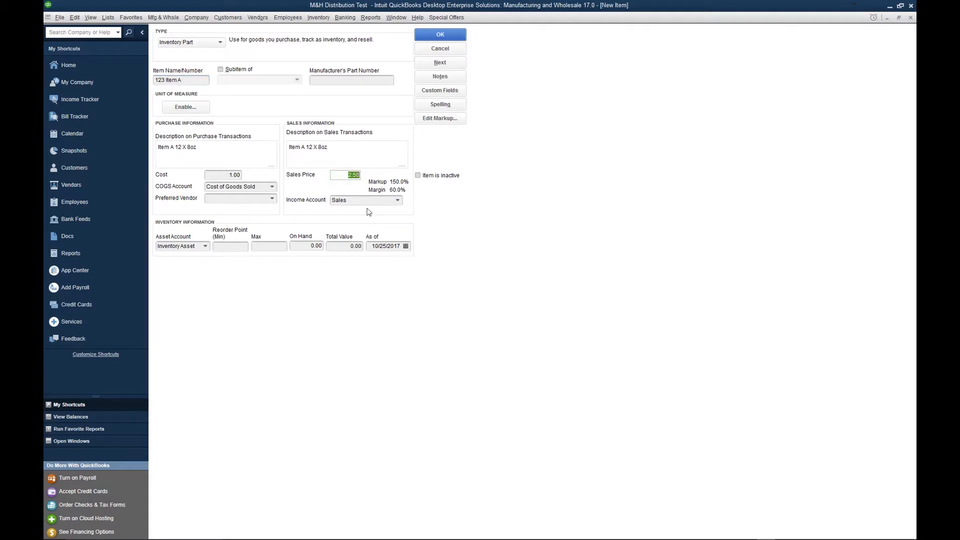
click(224, 175)
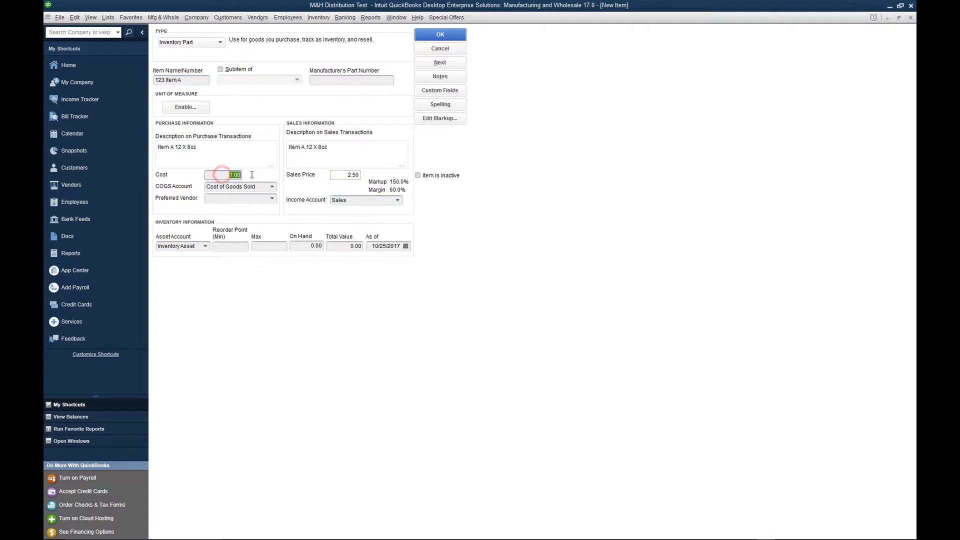
click(238, 186)
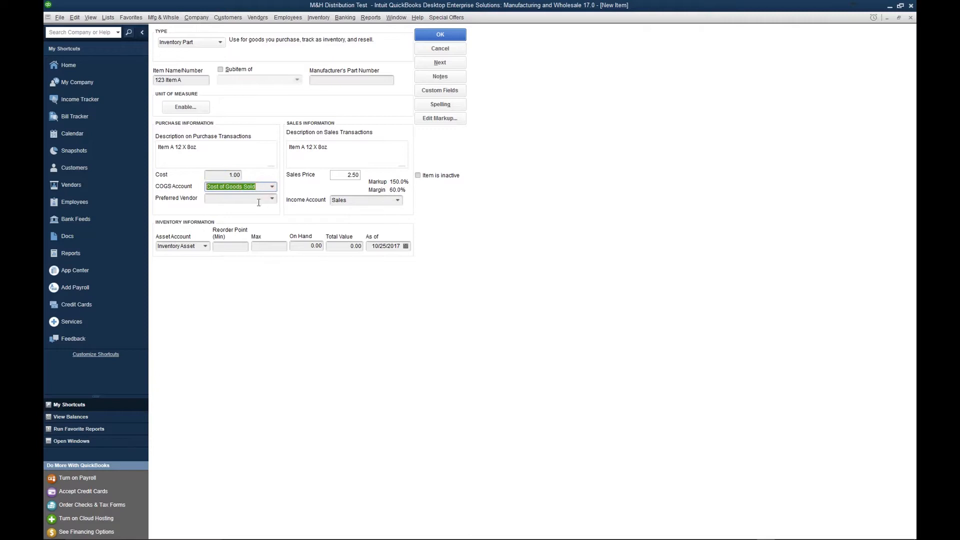
mouse_move(327, 198)
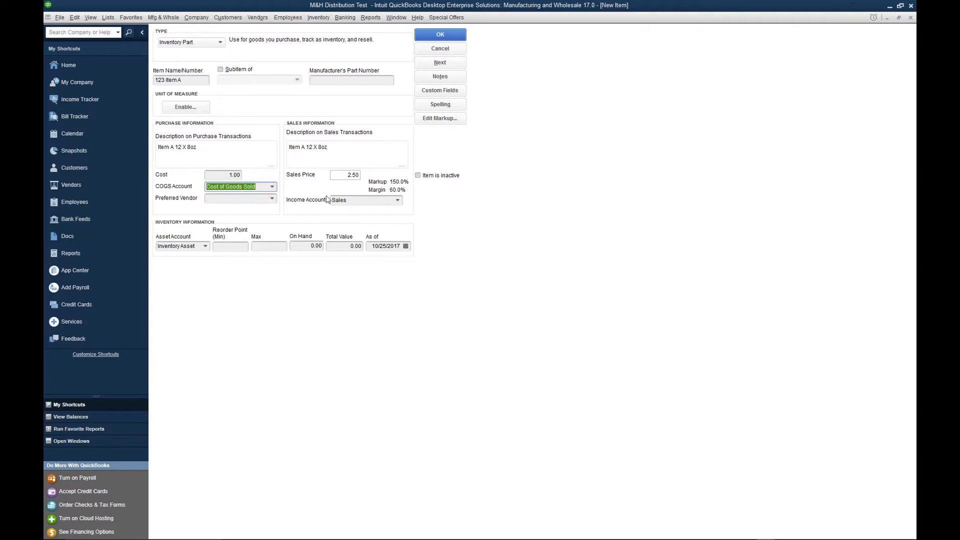
mouse_move(327, 196)
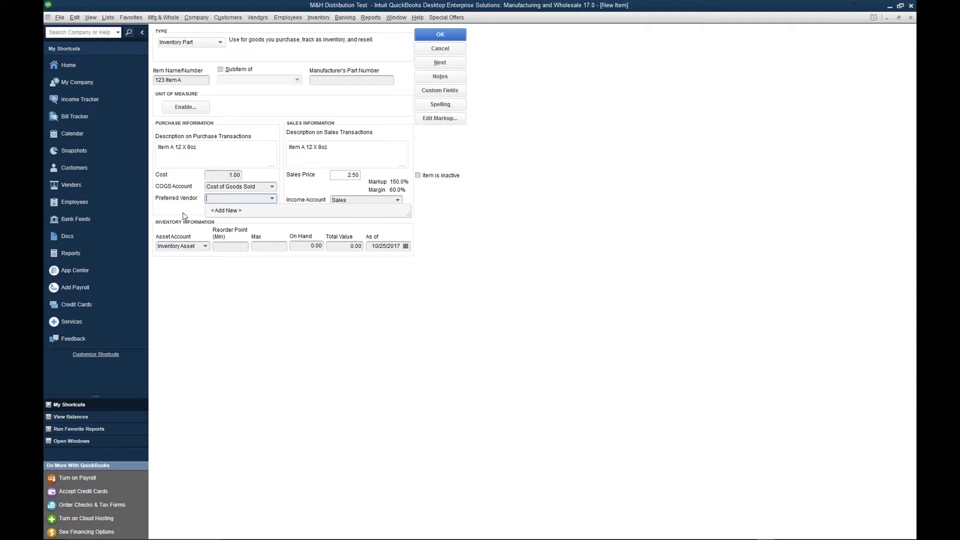
mouse_move(244, 215)
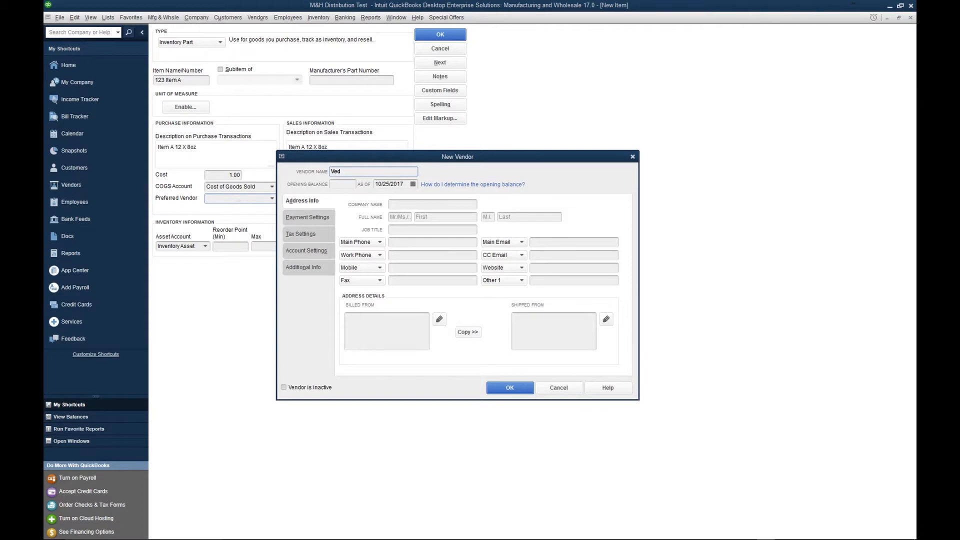
Step: Add 'Vendor Test' as a new vendor and make it the preferred vendor
text(Vendor Test)
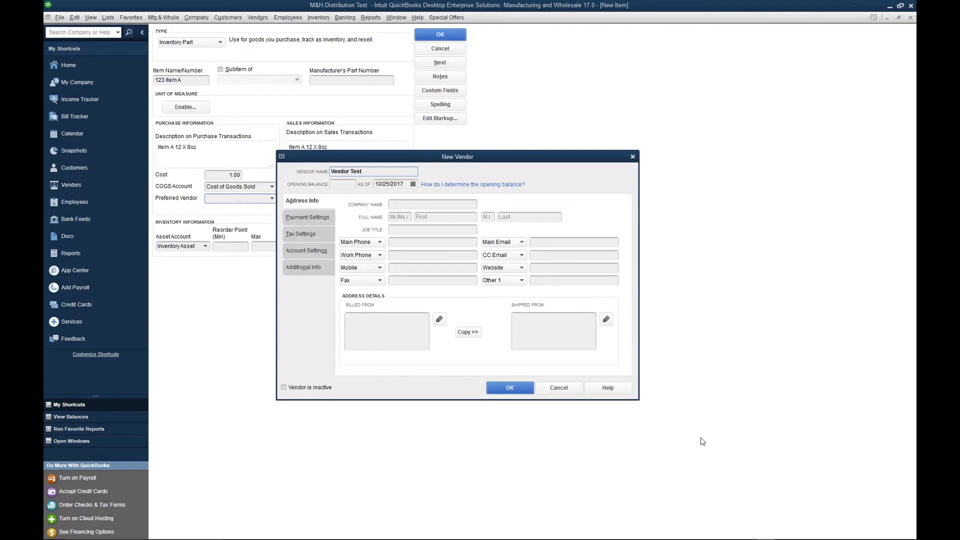
click(509, 388)
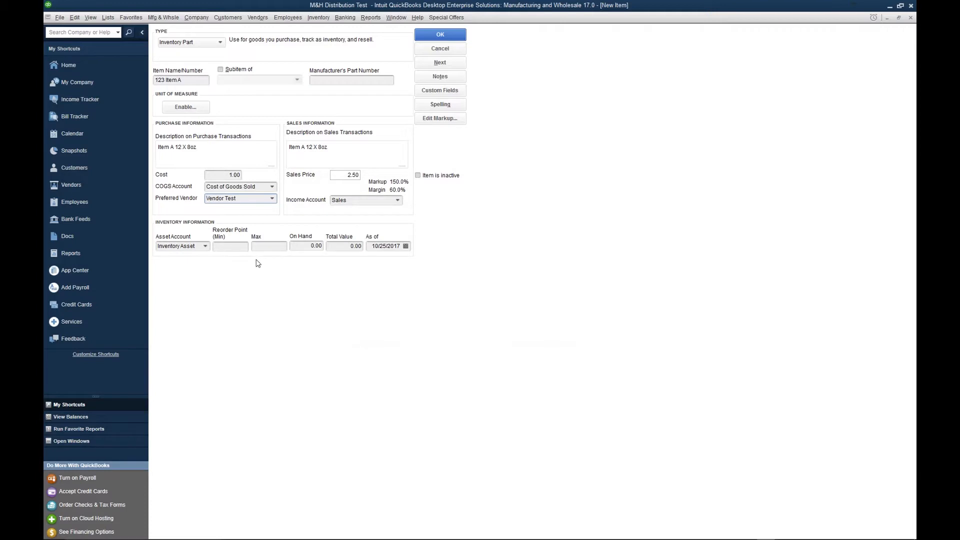
Step: Move through the inventory asset account, reorder point and maximum fields
click(230, 246)
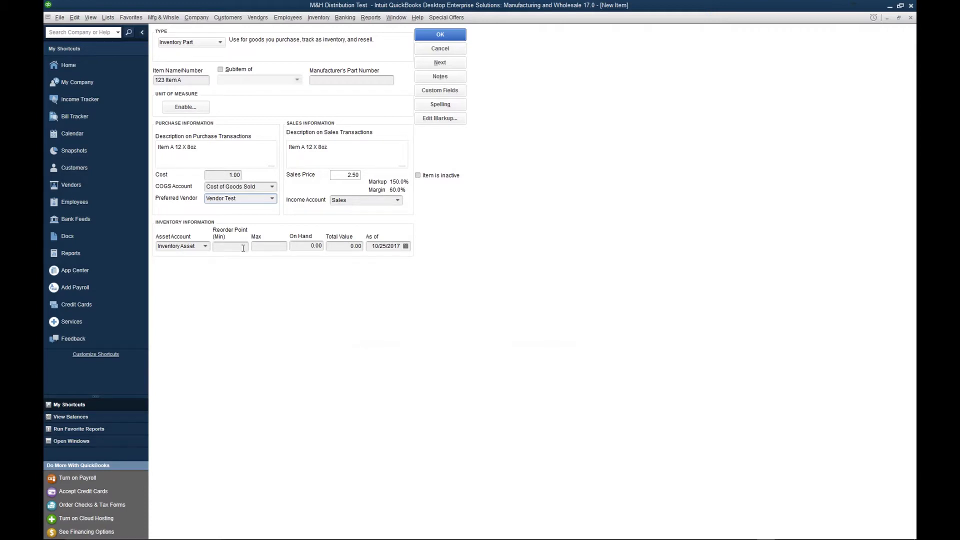
click(179, 246)
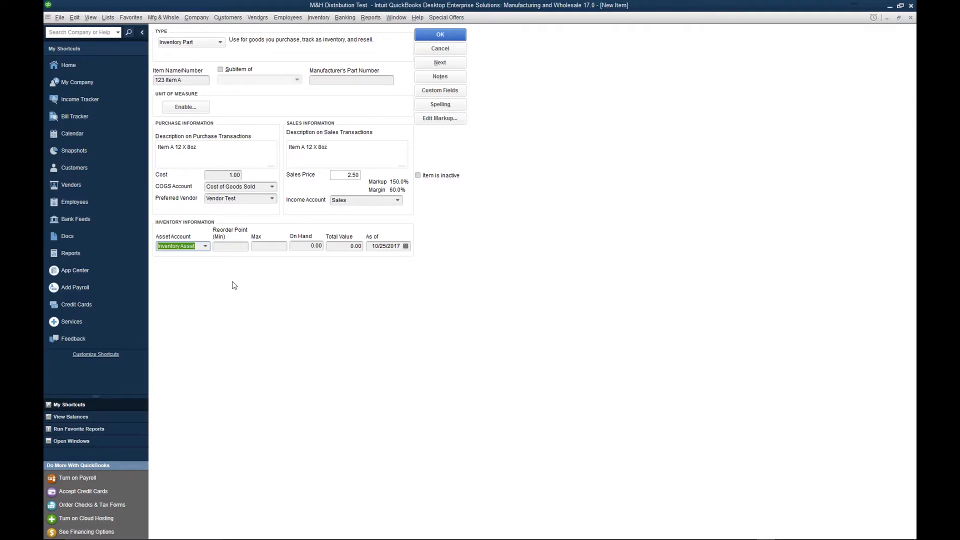
mouse_move(243, 253)
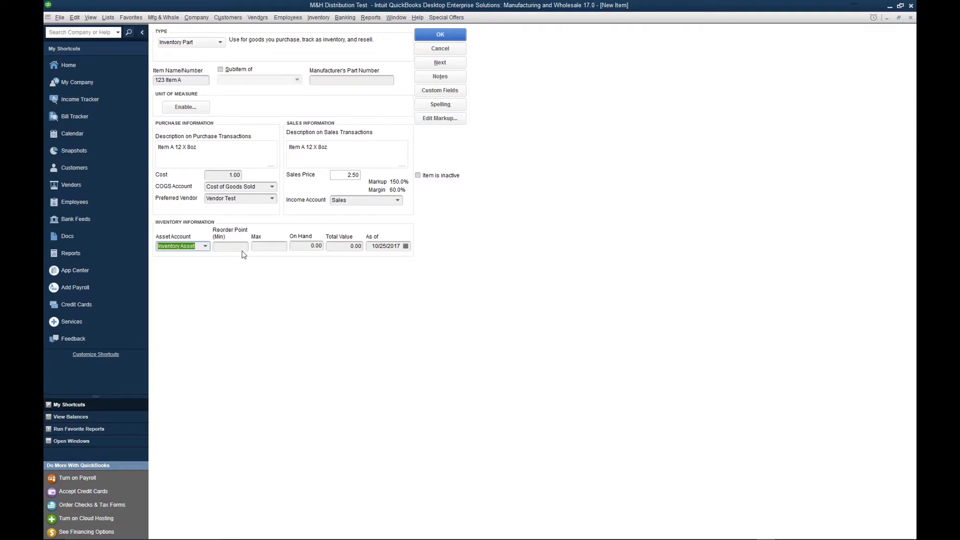
click(230, 246)
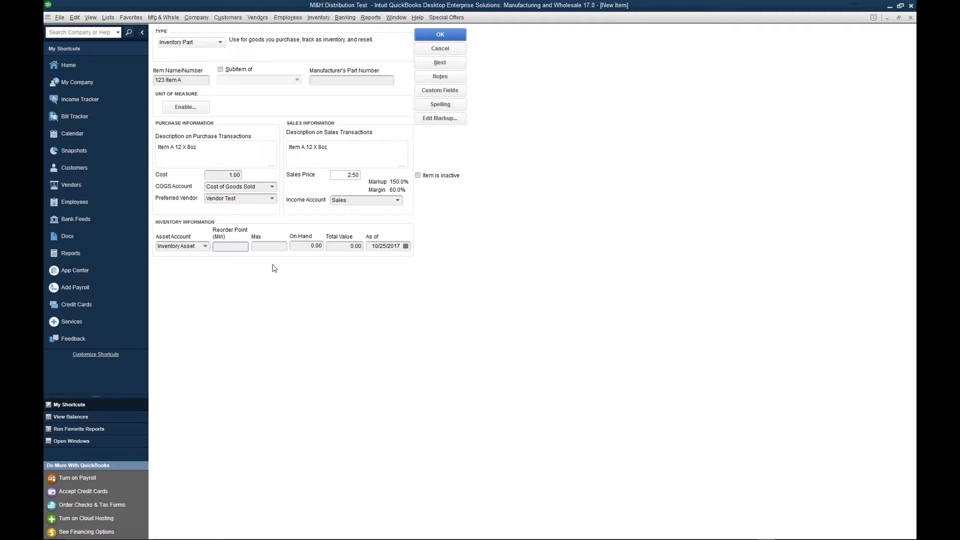
click(268, 245)
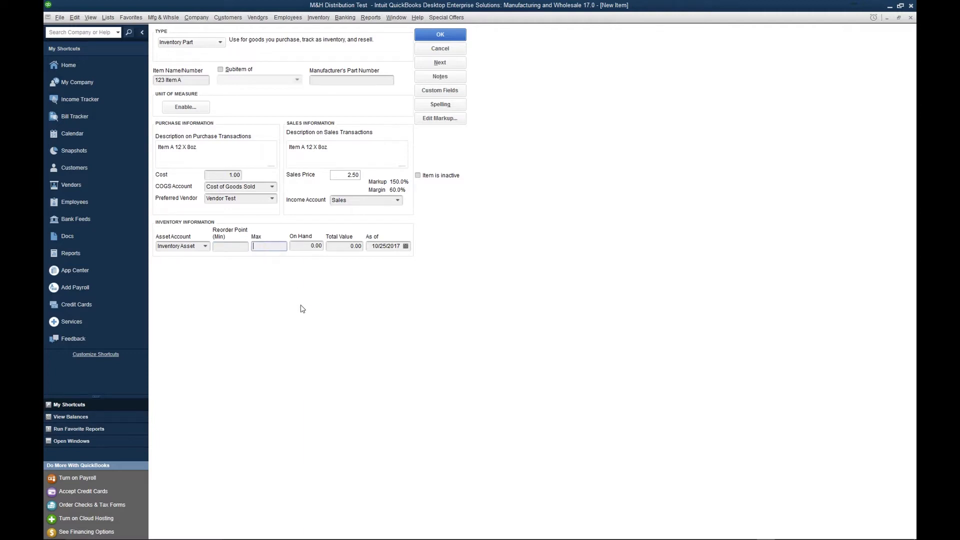
mouse_move(300, 309)
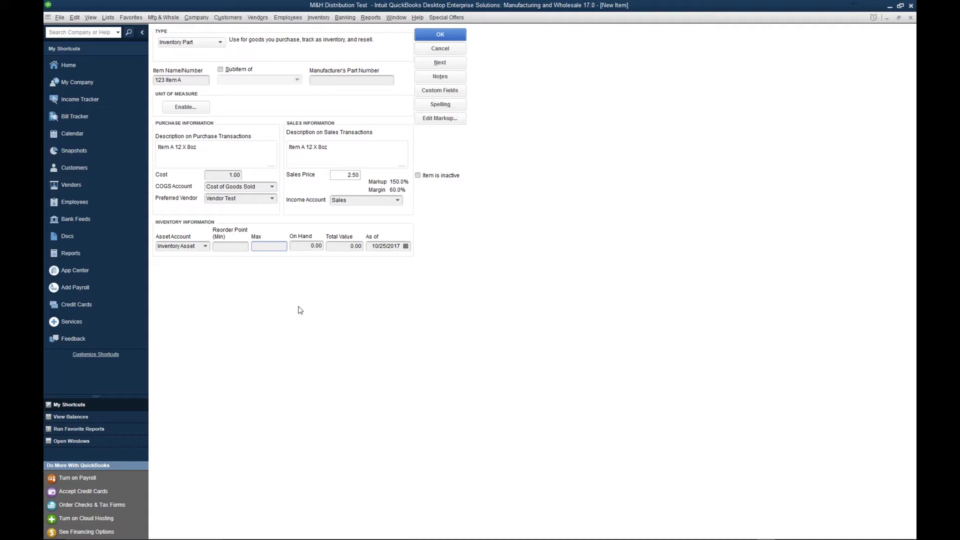
Step: Enter 50 on hand so total value reads 50.00, and save the item
click(306, 246)
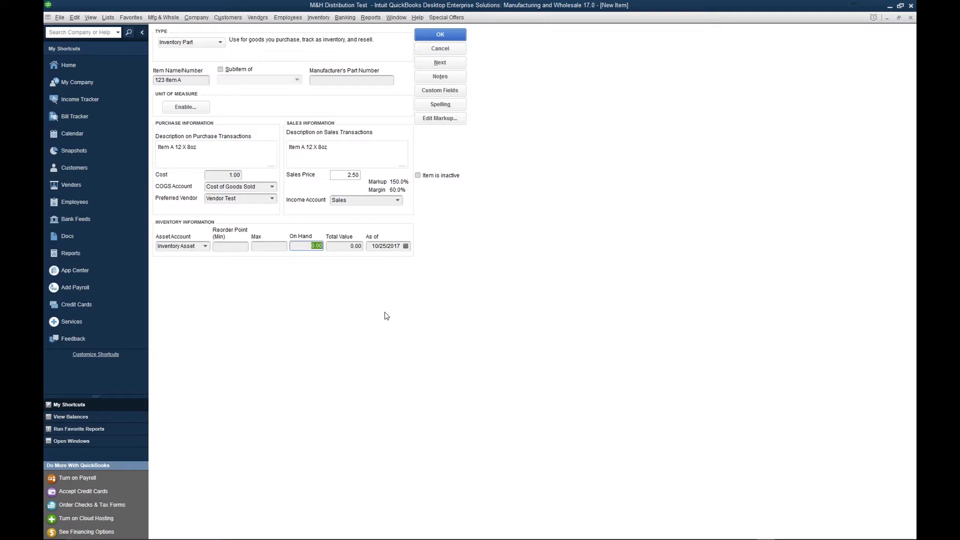
text(50)
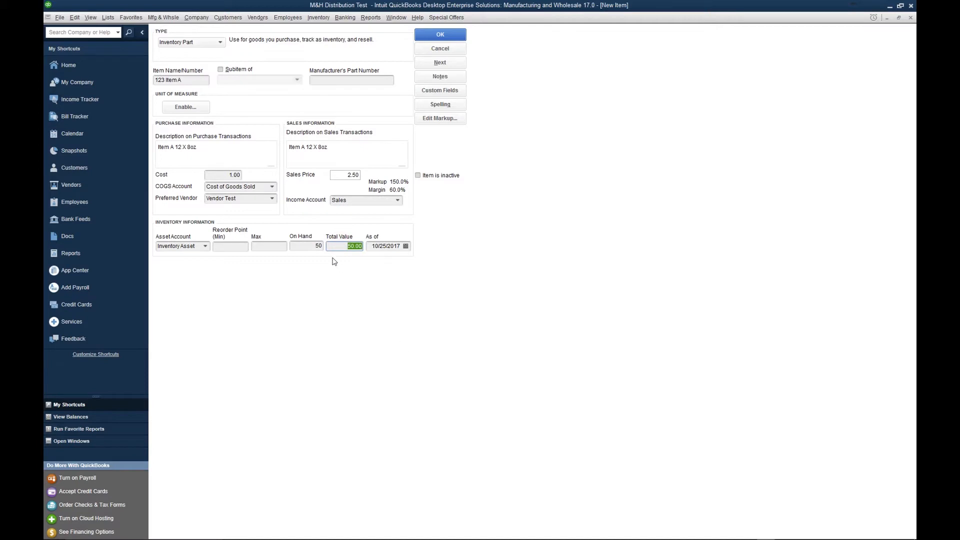
mouse_move(294, 246)
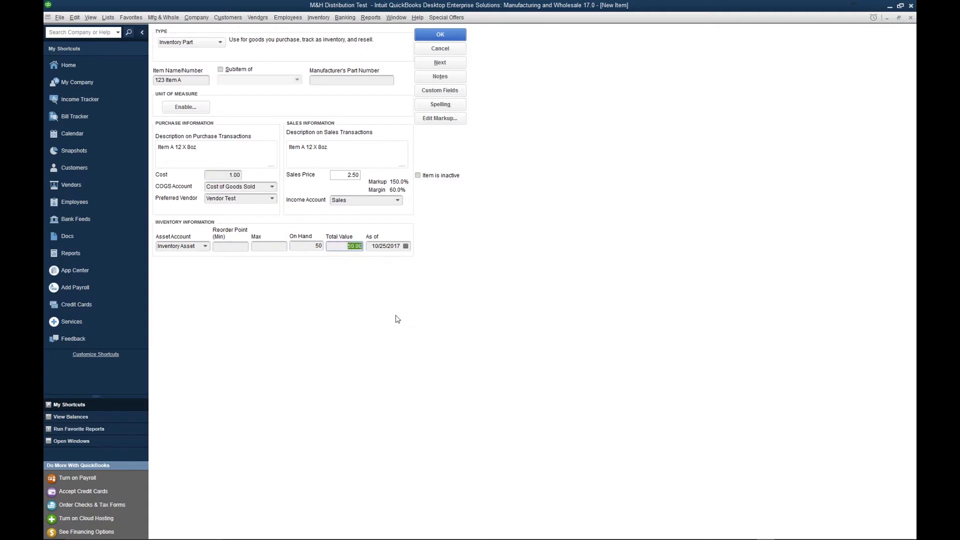
mouse_move(369, 242)
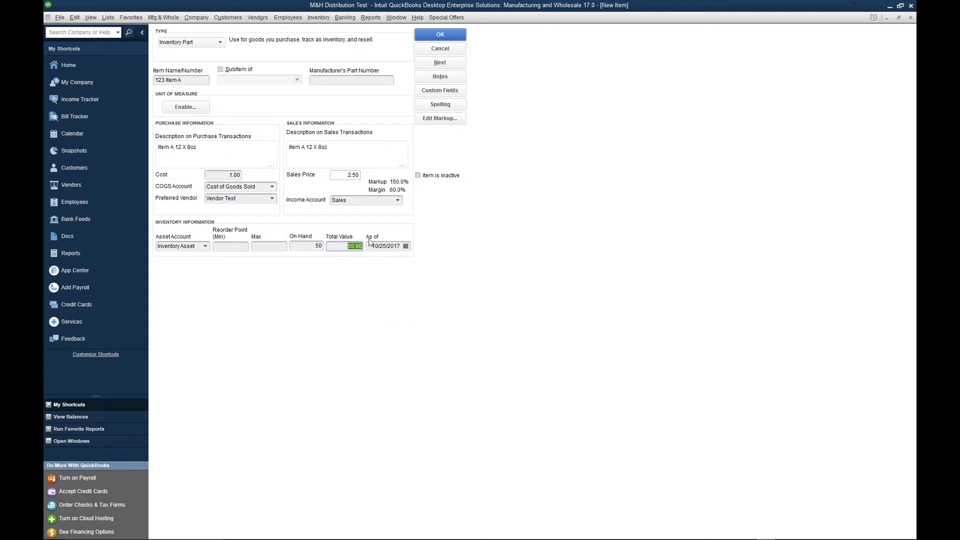
click(382, 246)
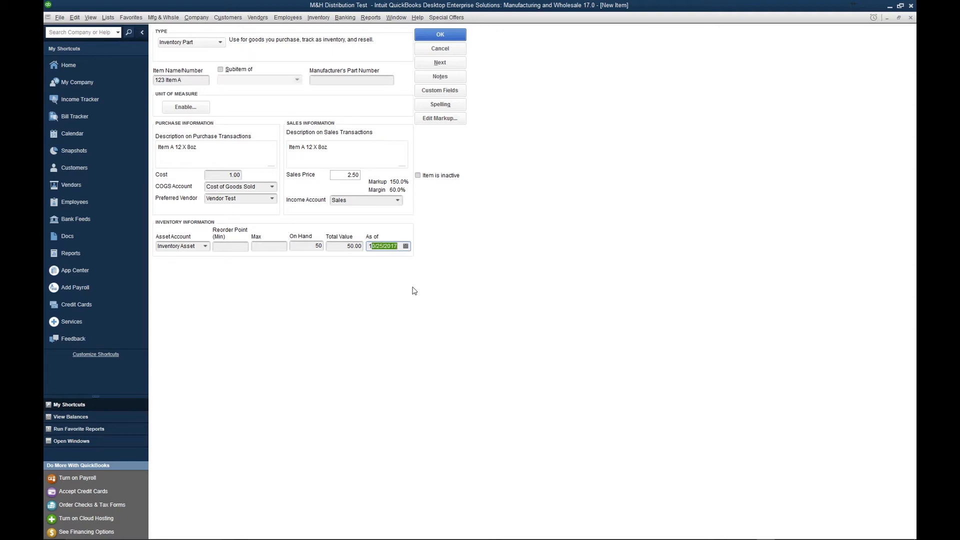
mouse_move(412, 277)
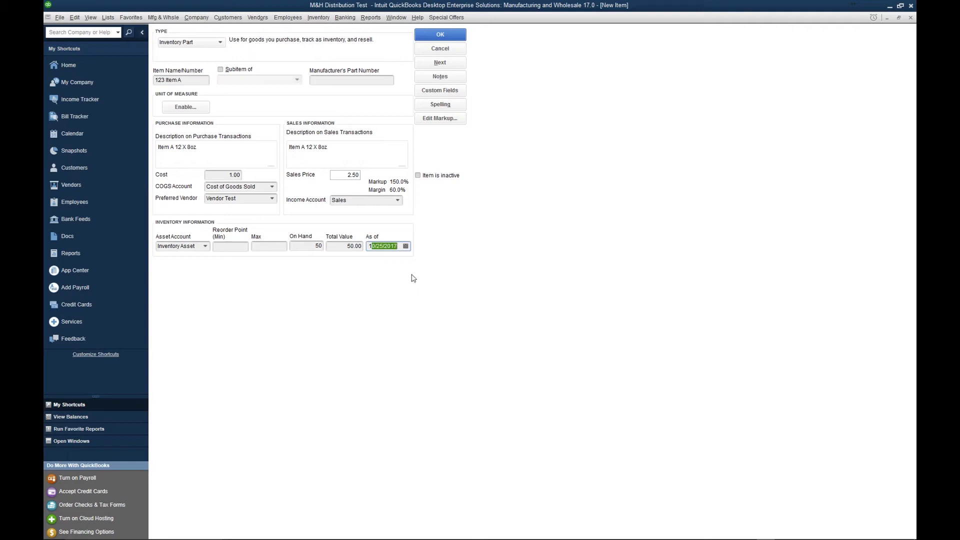
click(440, 34)
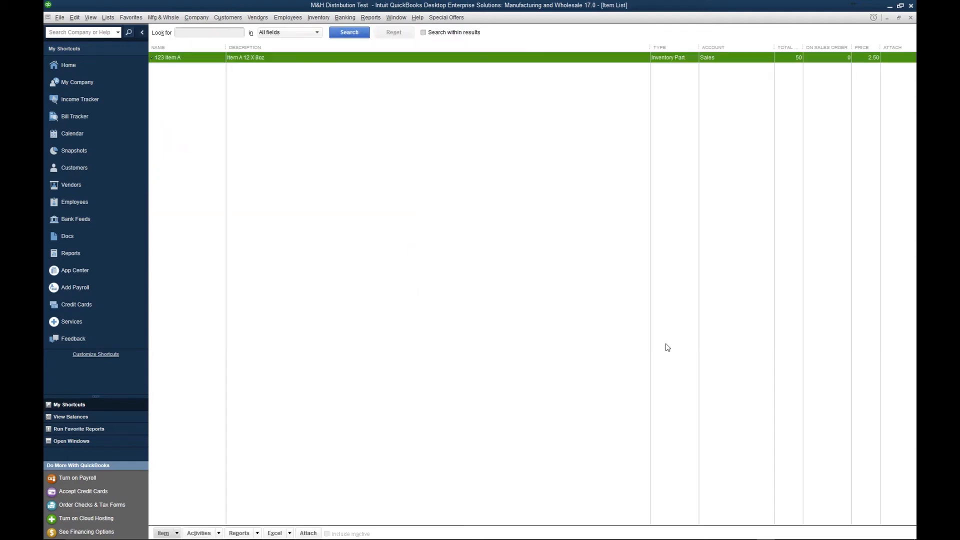
mouse_move(526, 71)
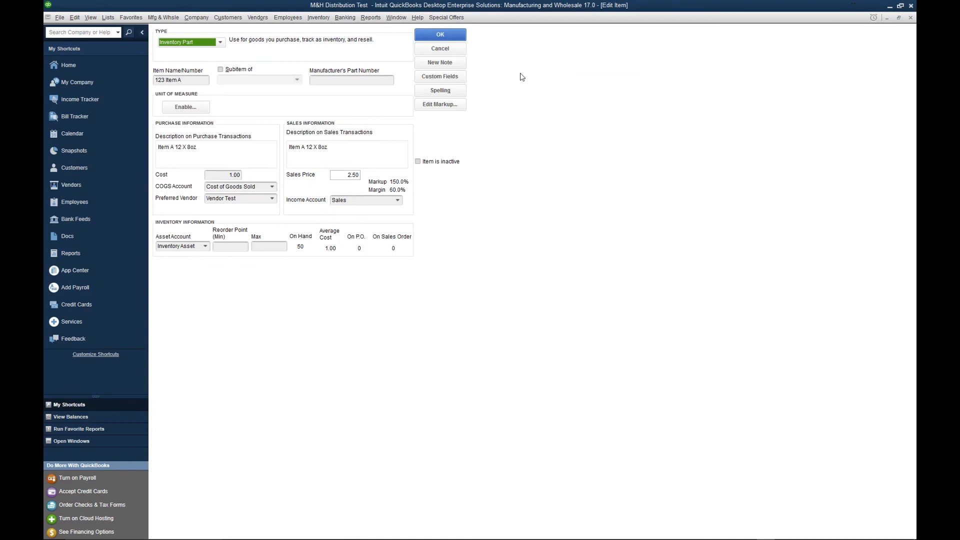
mouse_move(528, 95)
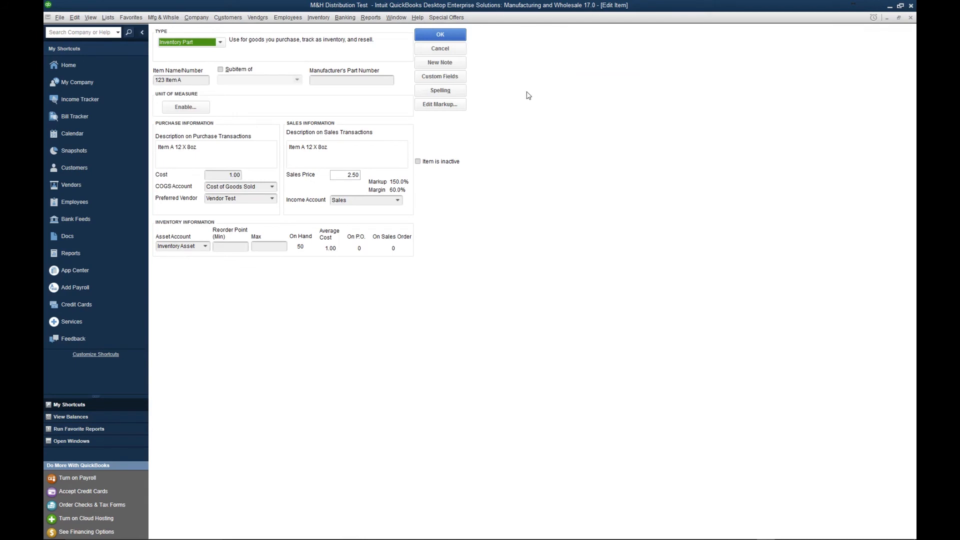
mouse_move(486, 93)
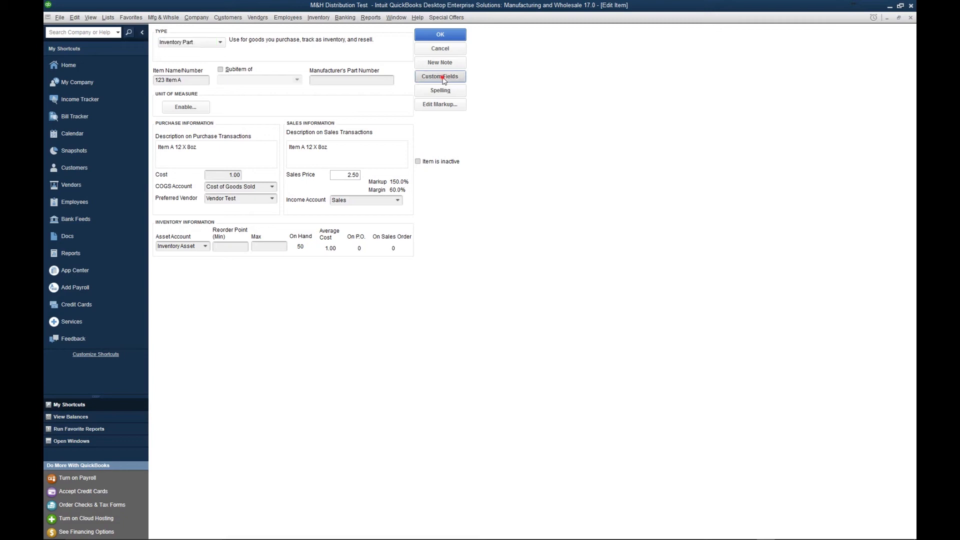
Step: Define an active 'UPC' custom field for items and return to the edit form
click(439, 76)
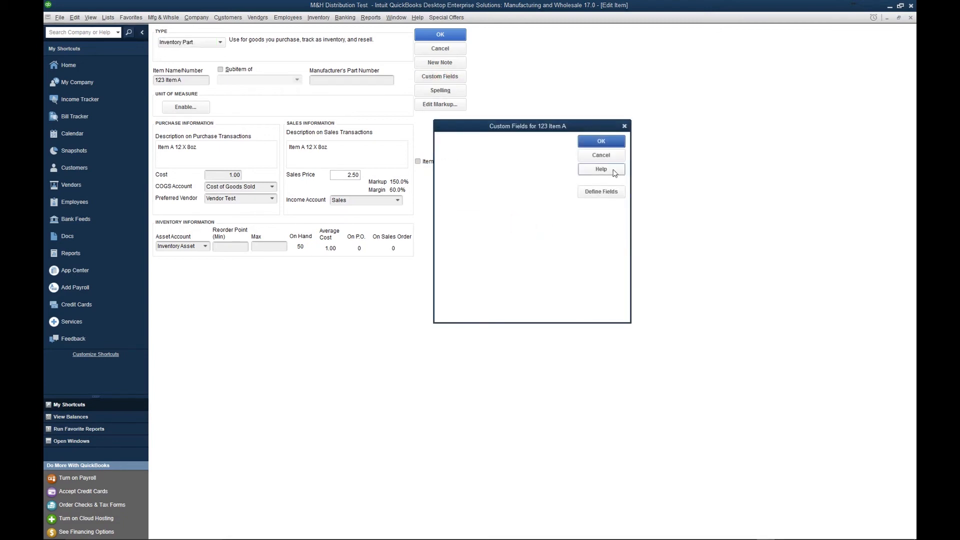
click(600, 191)
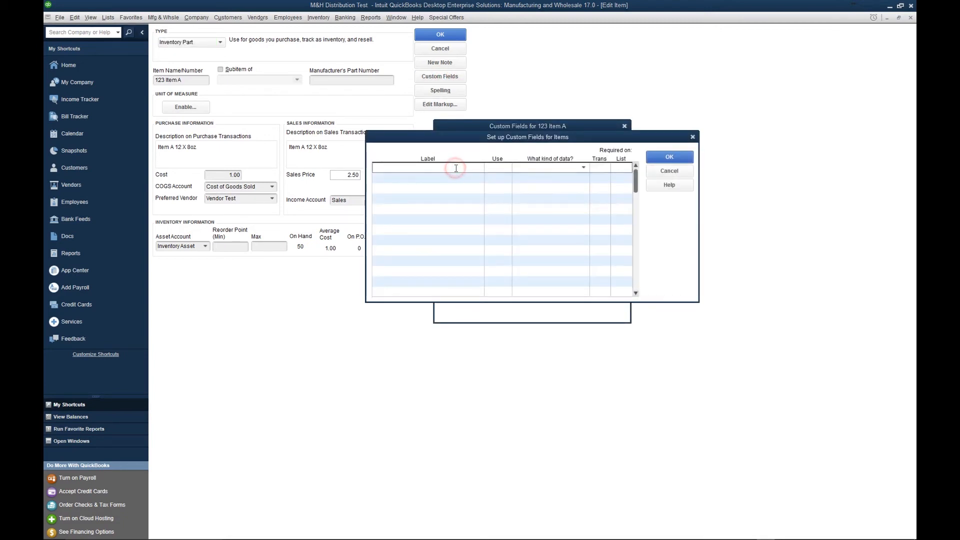
text(UPC)
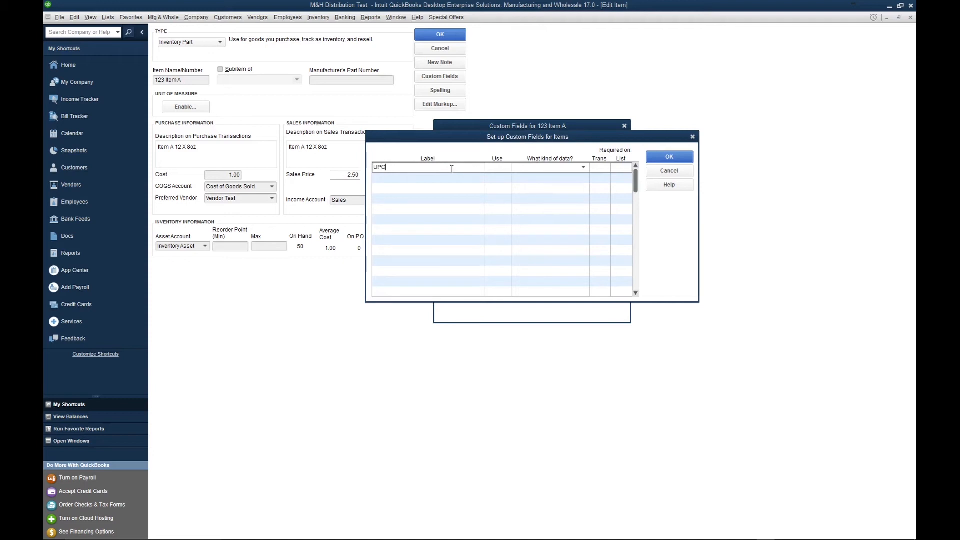
click(499, 167)
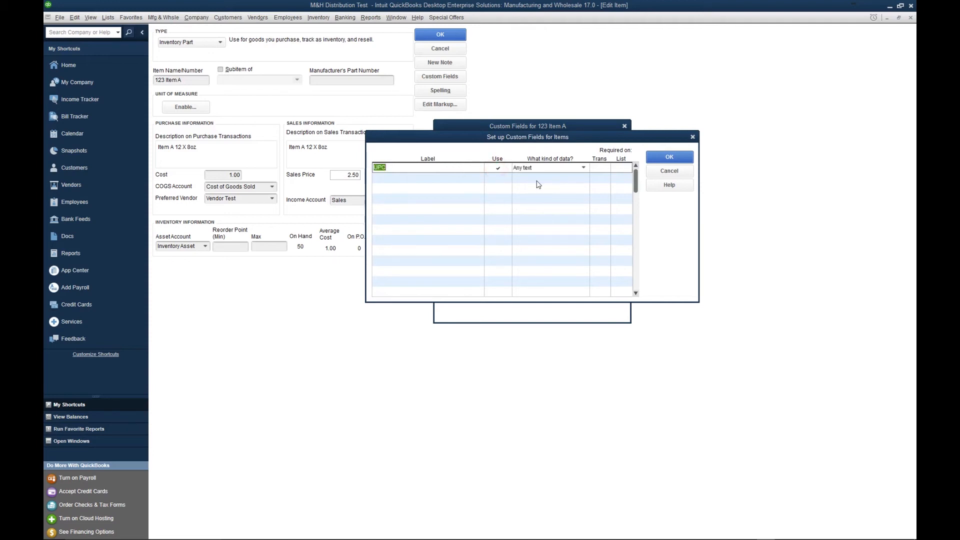
click(668, 156)
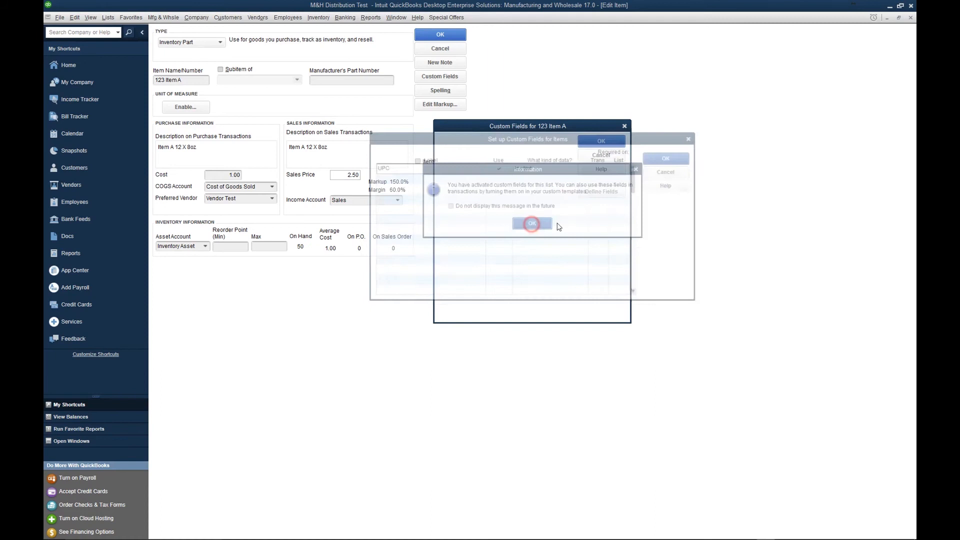
click(532, 223)
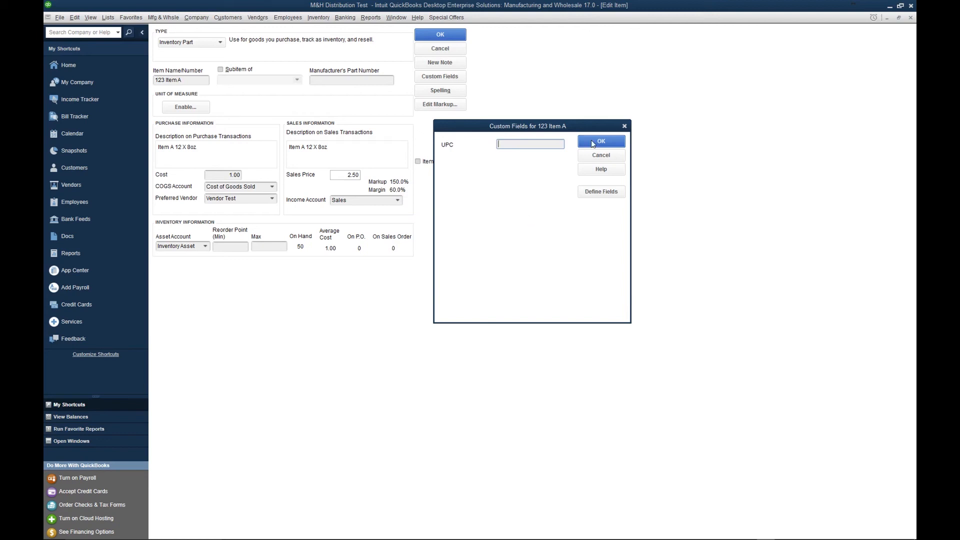
click(600, 141)
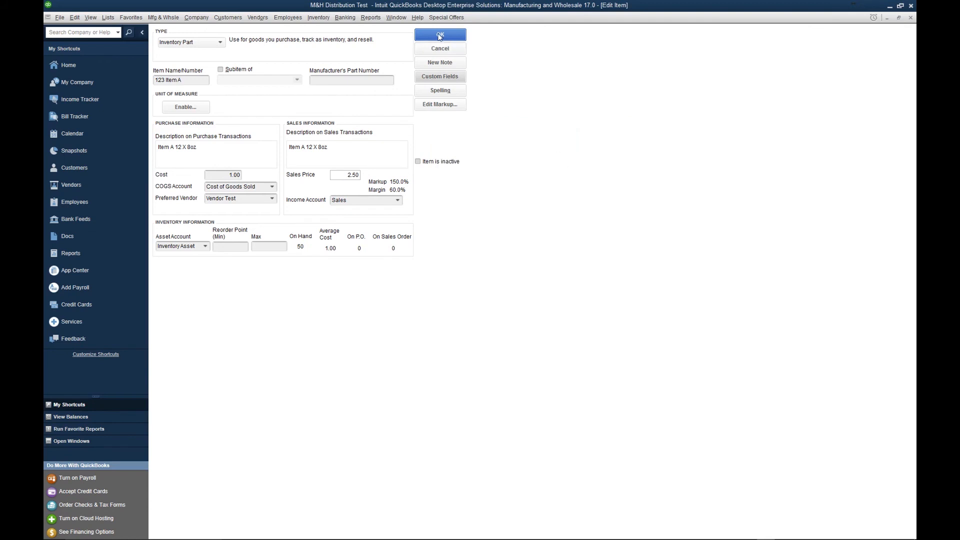
Step: Save 123 Item A's edits, returning to the Item List showing 50 on hand
click(439, 35)
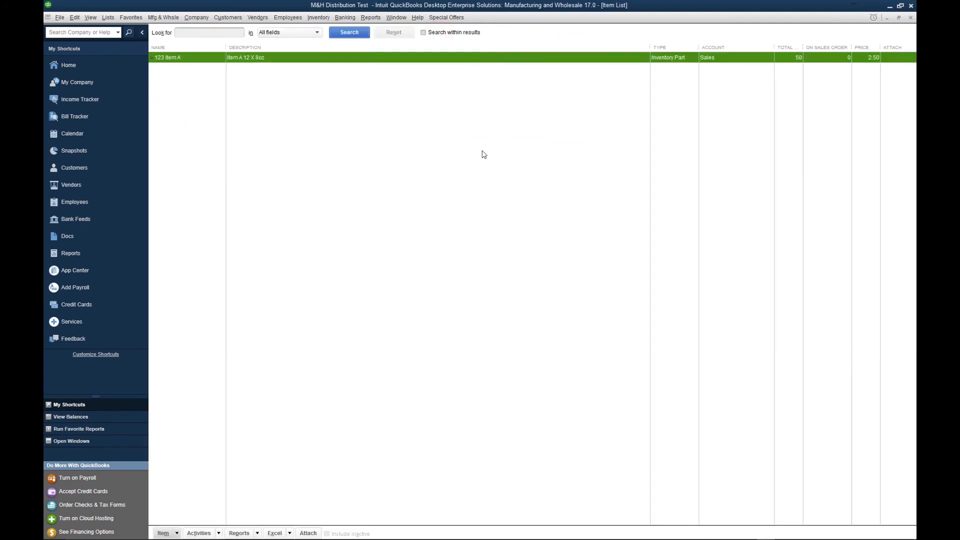
mouse_move(494, 148)
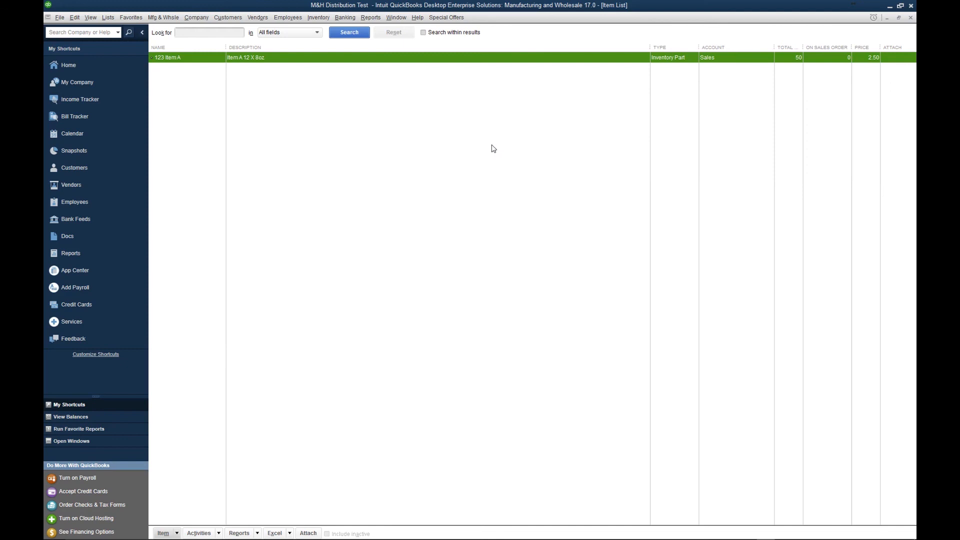
mouse_move(494, 147)
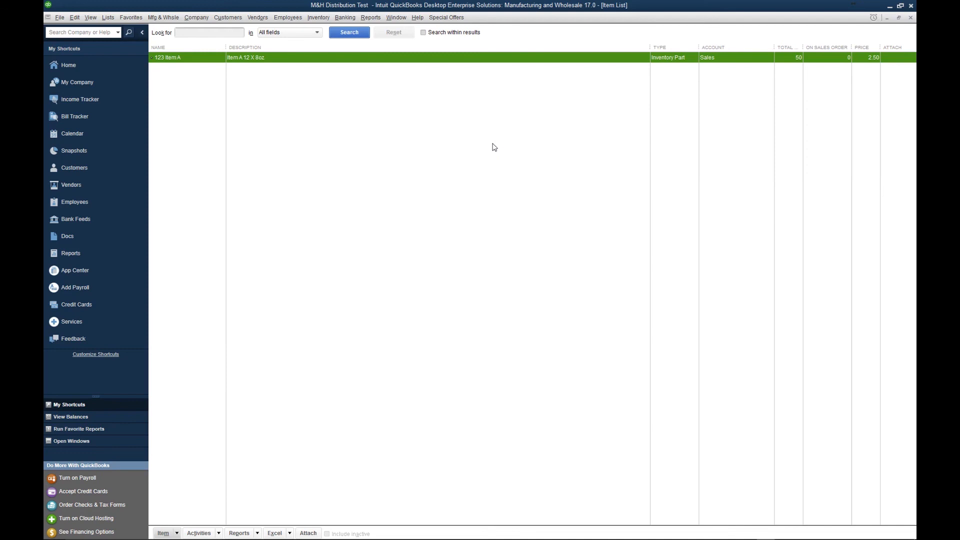
mouse_move(476, 135)
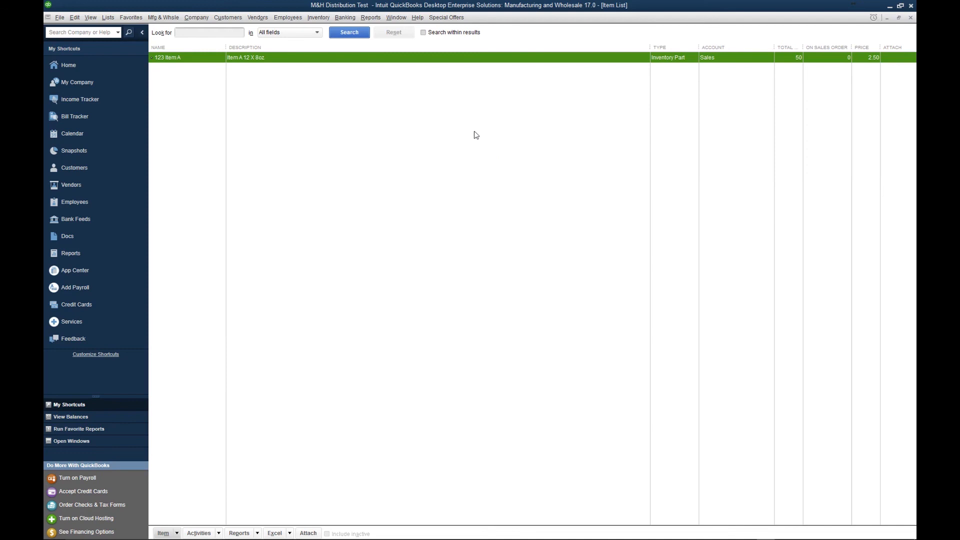